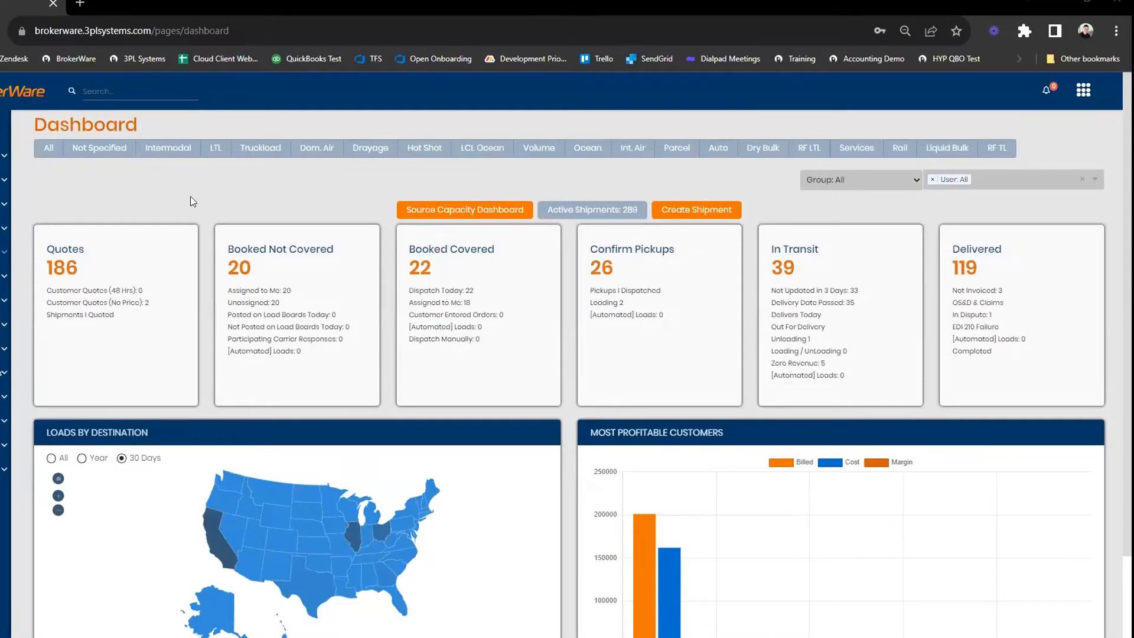
{"action": "mouse_move", "coordinate": [286, 161]}
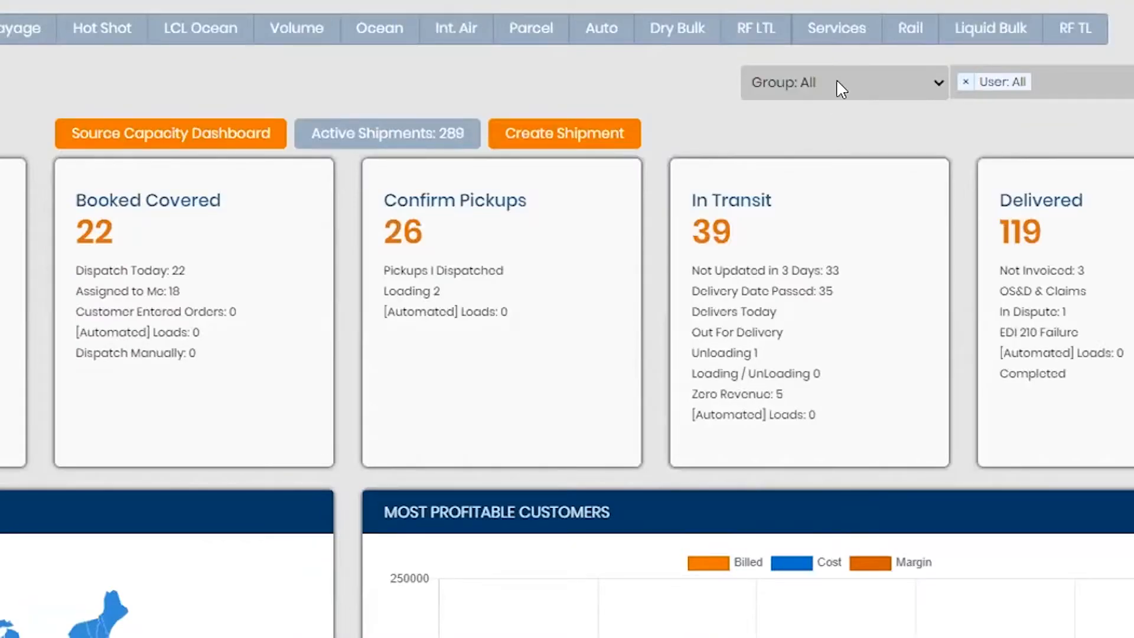
Step: Check the dashboard's group filter options, then show the Staff Group List
{"action": "left_click", "coordinate": [843, 82]}
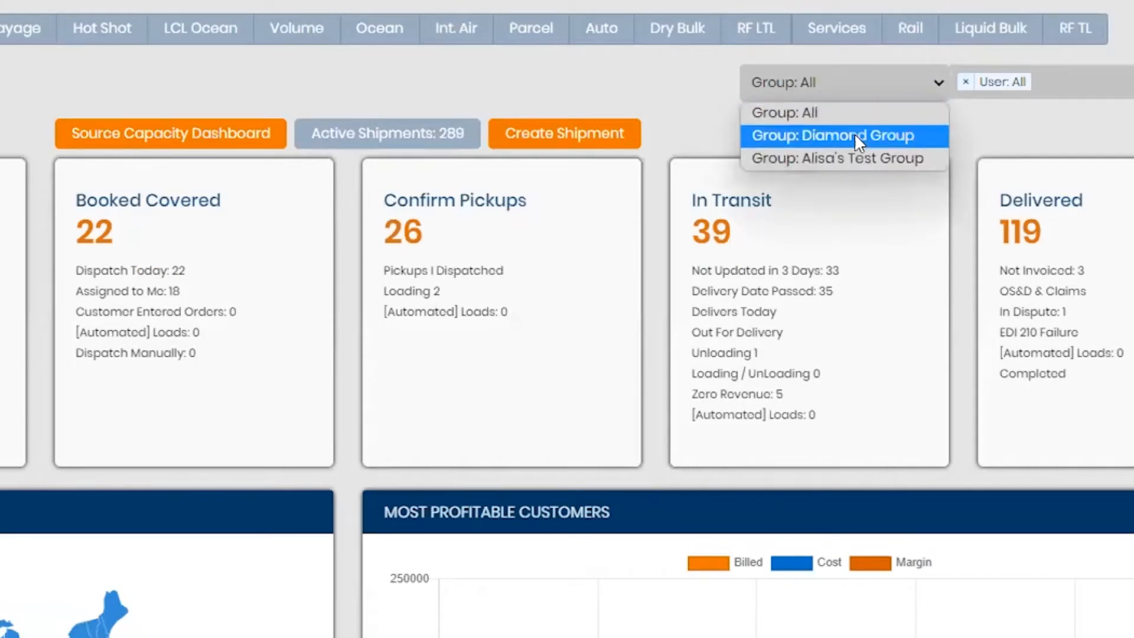
{"action": "mouse_move", "coordinate": [843, 113]}
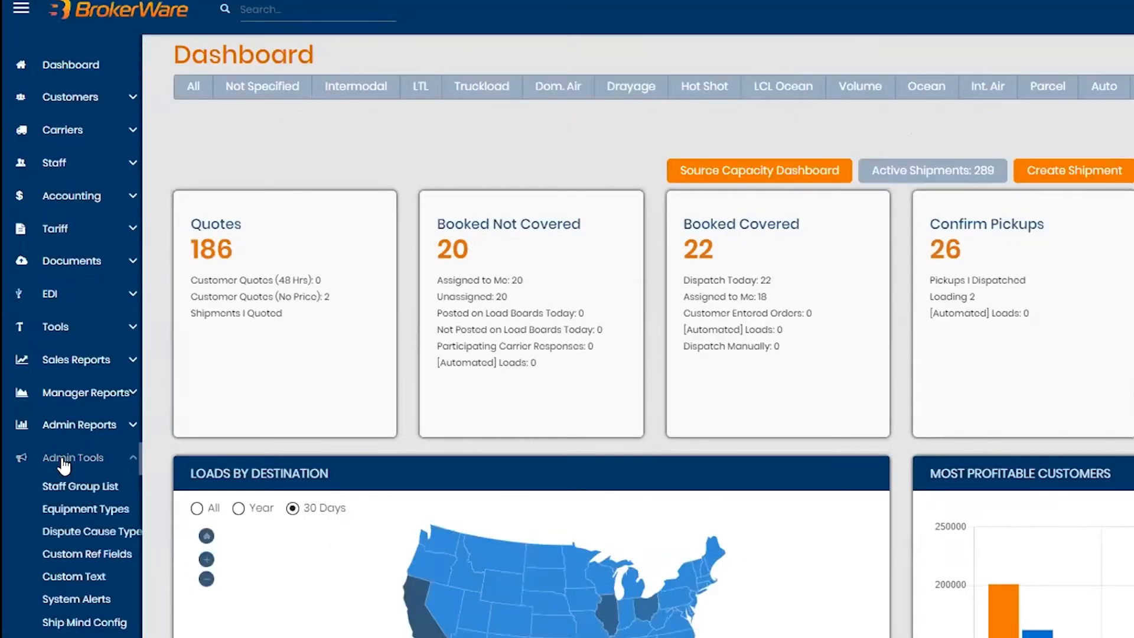
{"action": "mouse_move", "coordinate": [90, 483]}
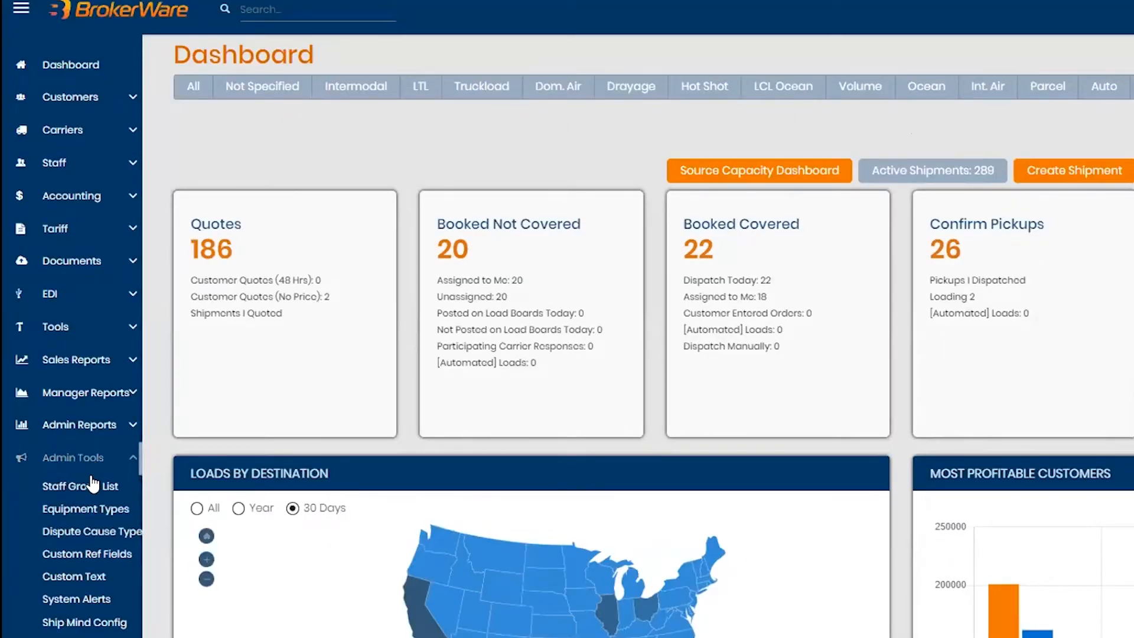
{"action": "mouse_move", "coordinate": [81, 486]}
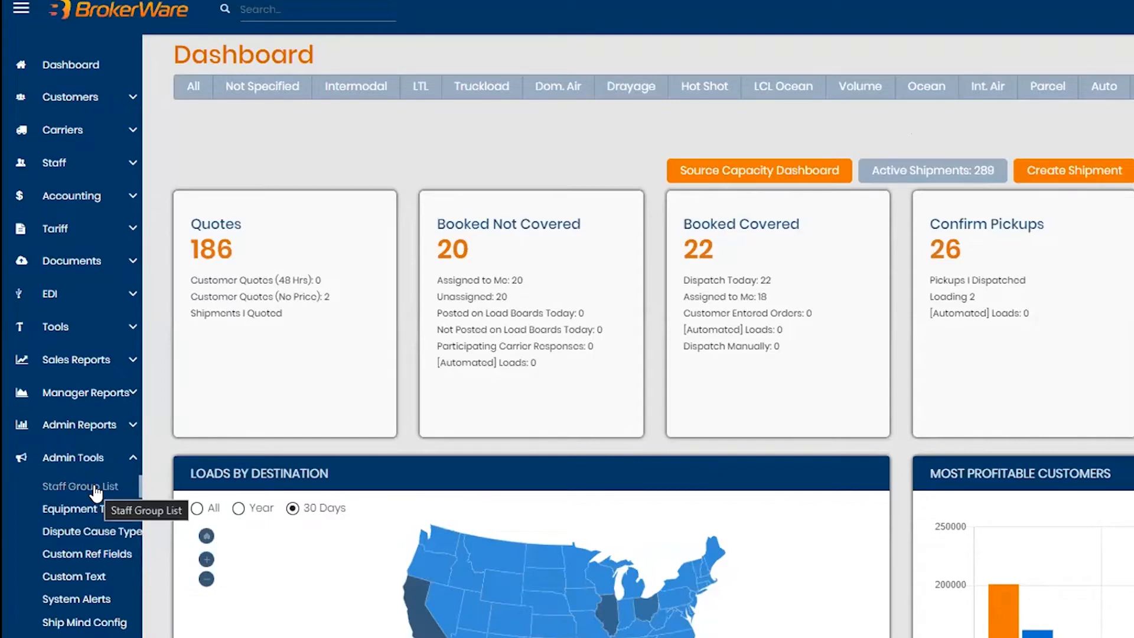
{"action": "left_click", "coordinate": [81, 486]}
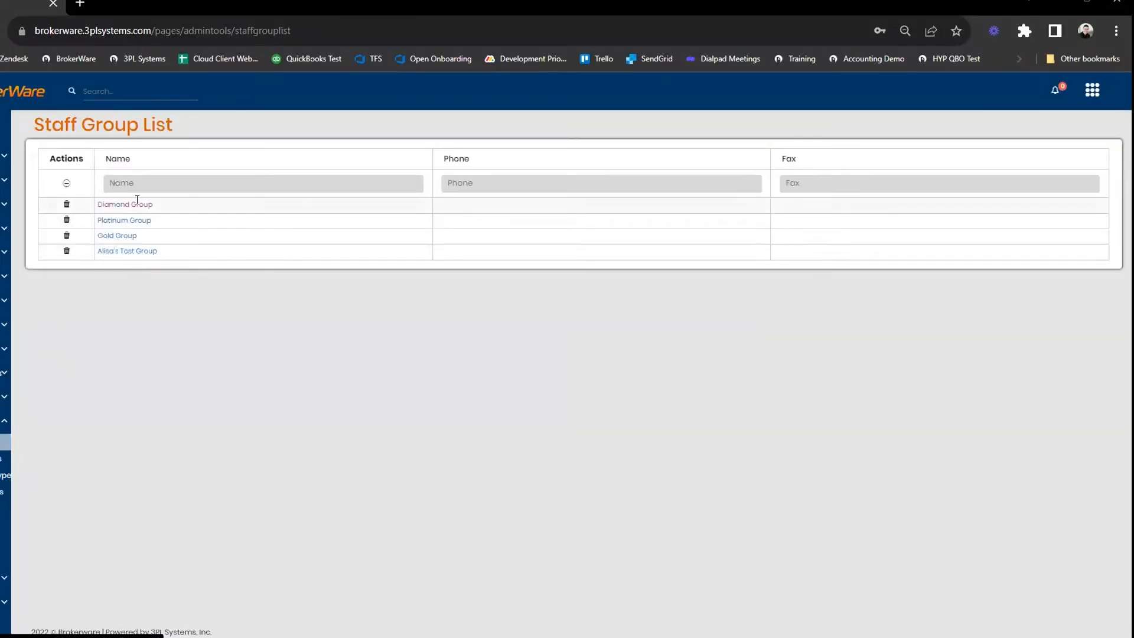
Step: Bring up the Diamond Group's edit page with its access settings and member
{"action": "left_click", "coordinate": [125, 203]}
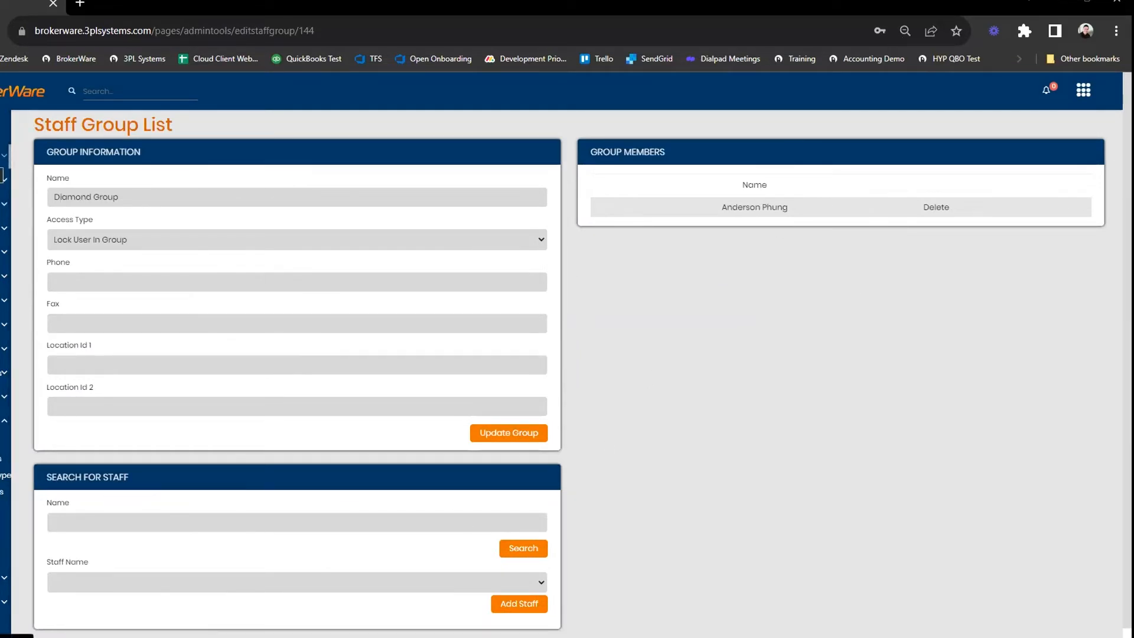
{"action": "mouse_move", "coordinate": [94, 227]}
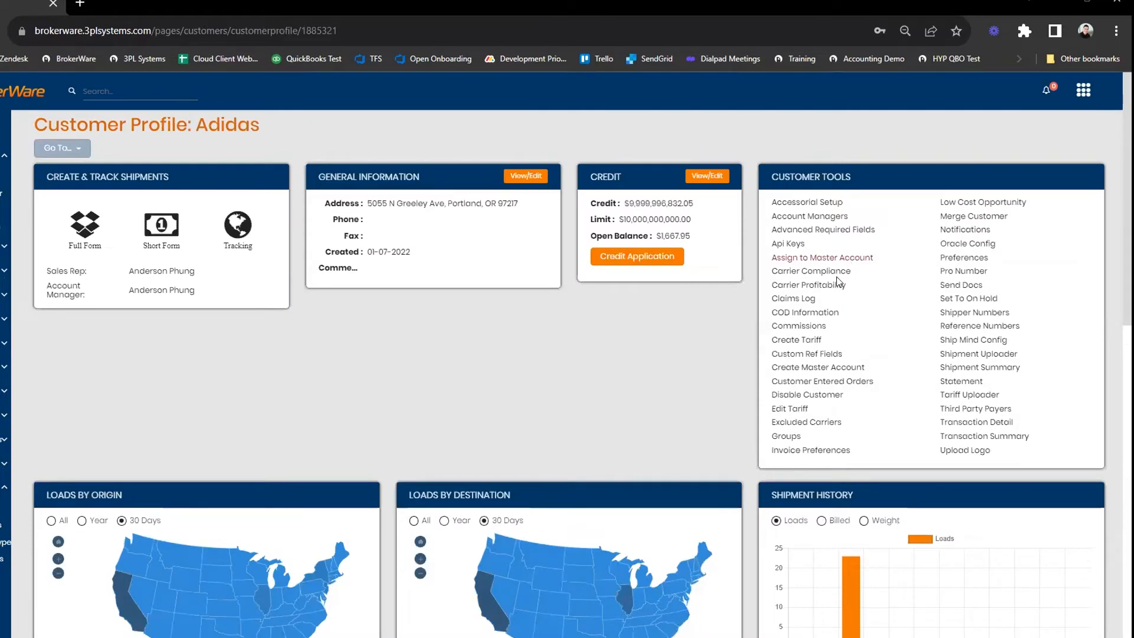
{"action": "mouse_move", "coordinate": [824, 221]}
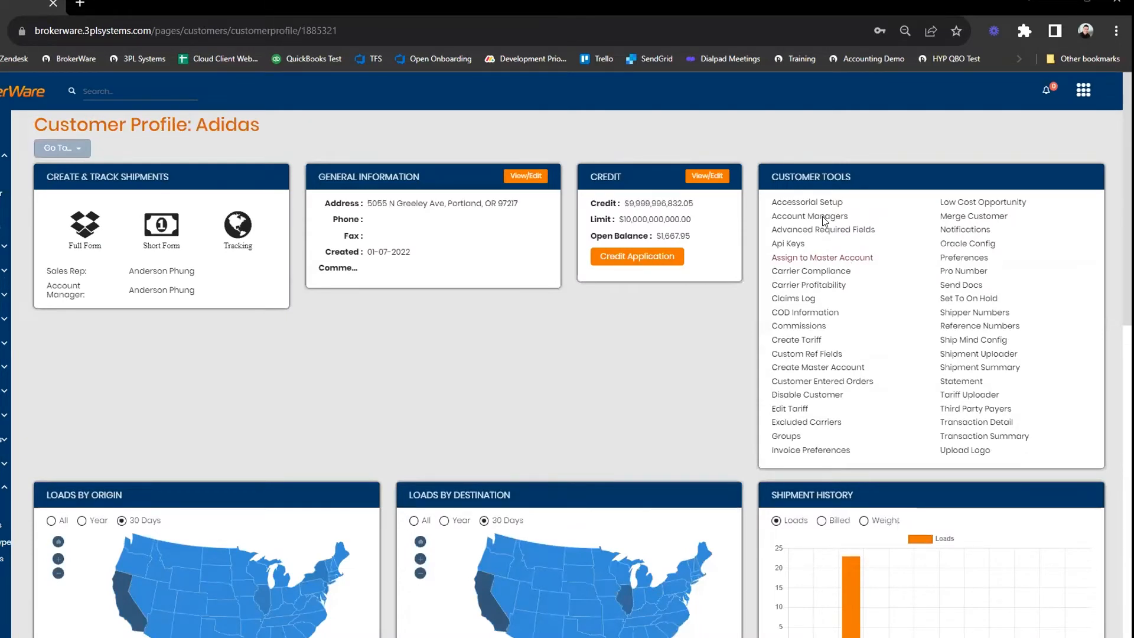
{"action": "mouse_move", "coordinate": [829, 375]}
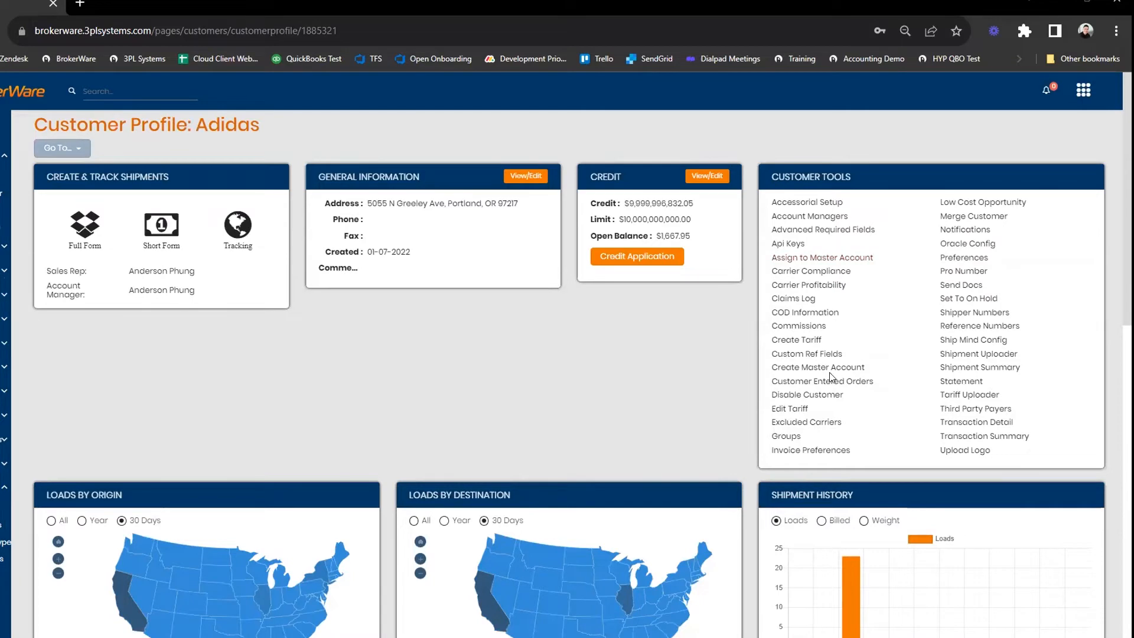
{"action": "mouse_move", "coordinate": [799, 396]}
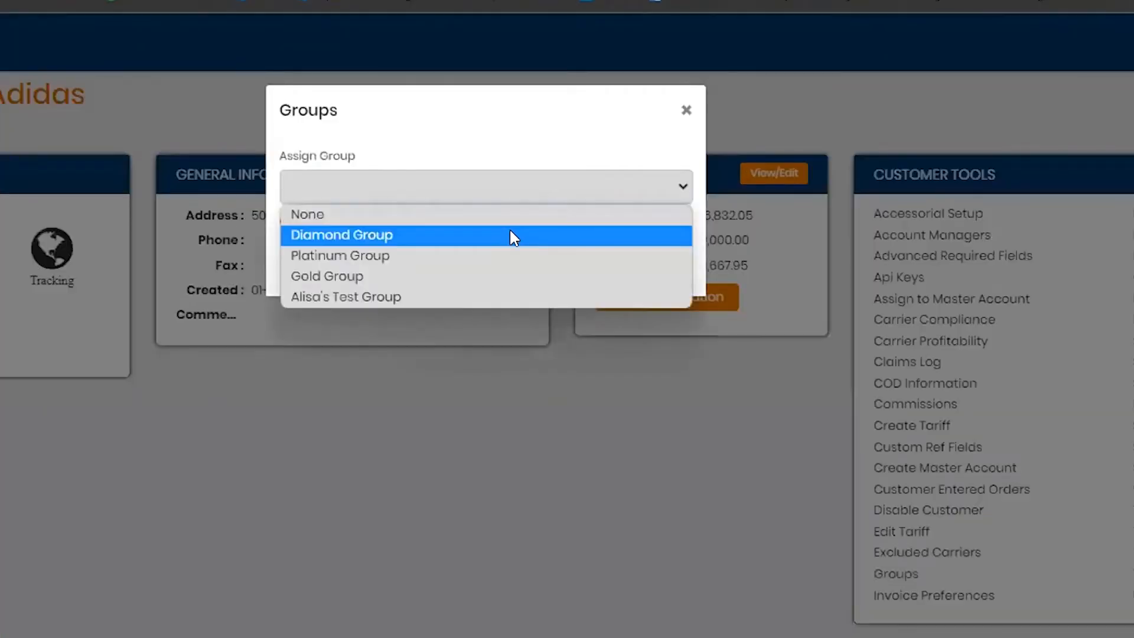
{"action": "mouse_move", "coordinate": [523, 255]}
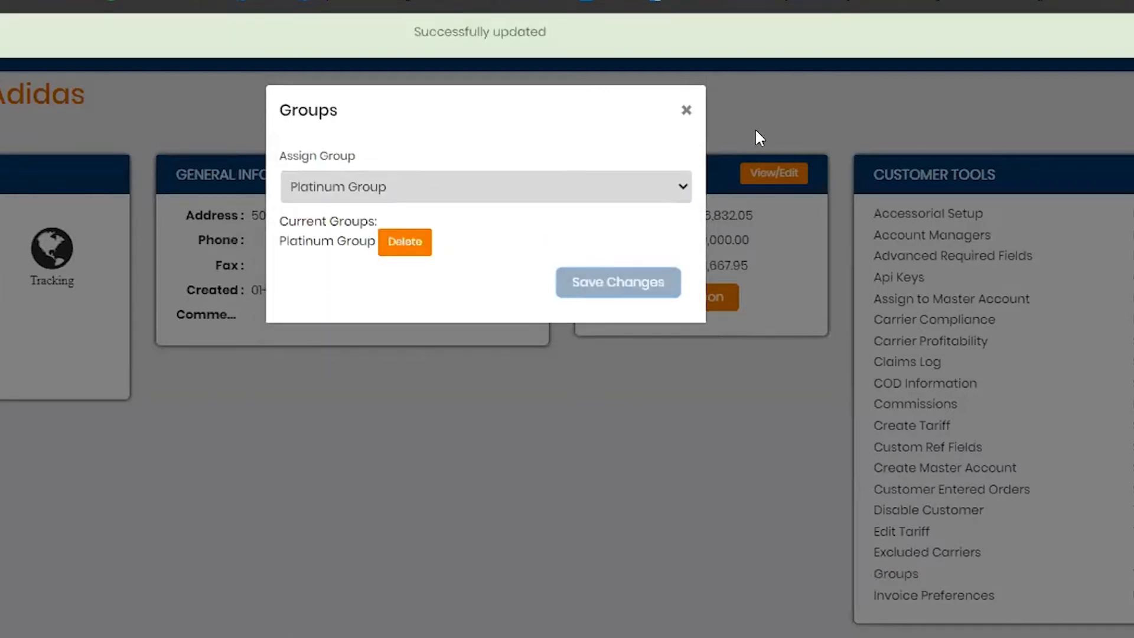
Step: Close the group assignment window, leaving Adidas assigned to Platinum Group
{"action": "left_click", "coordinate": [685, 109]}
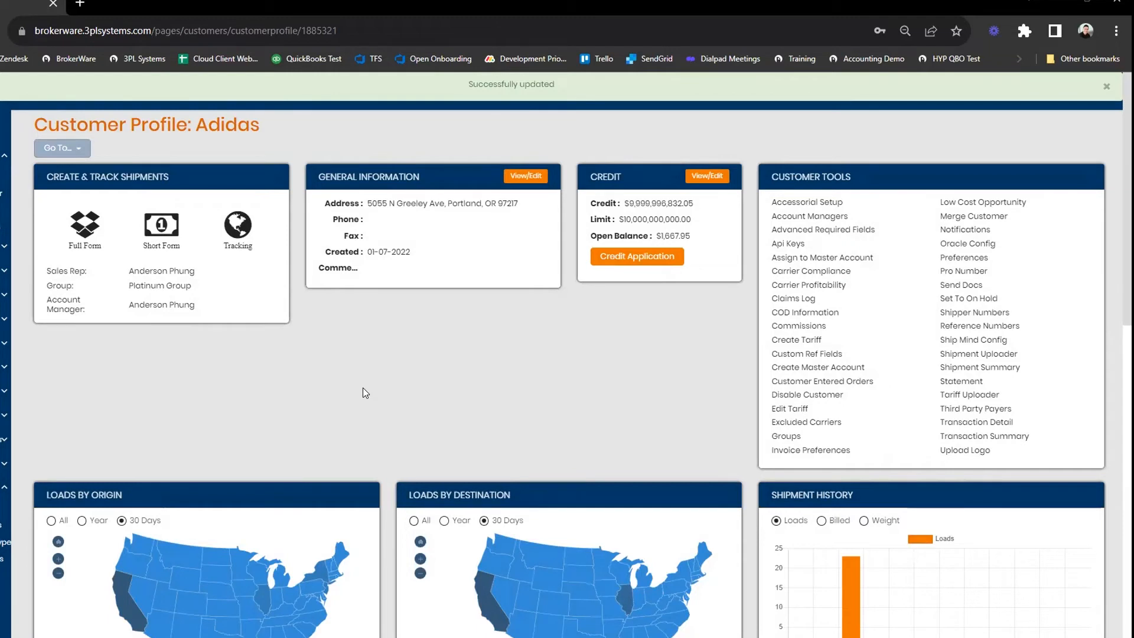
Step: Dismiss the 'Successfully updated' banner and return to the BrokerWare dashboard
{"action": "left_click", "coordinate": [1106, 86]}
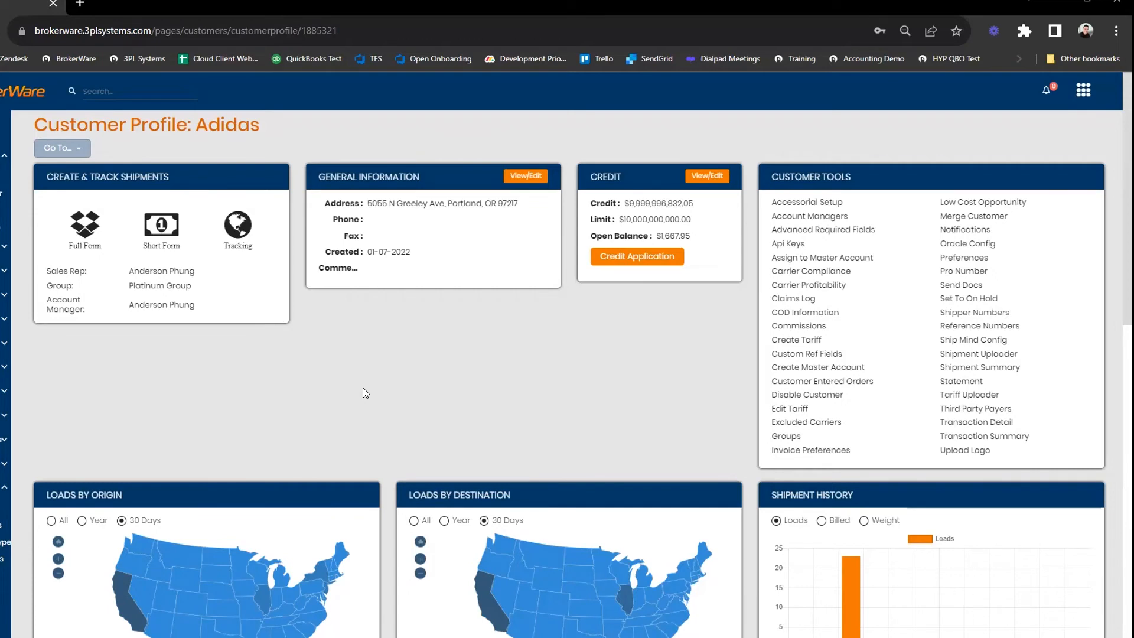
{"action": "mouse_move", "coordinate": [211, 210]}
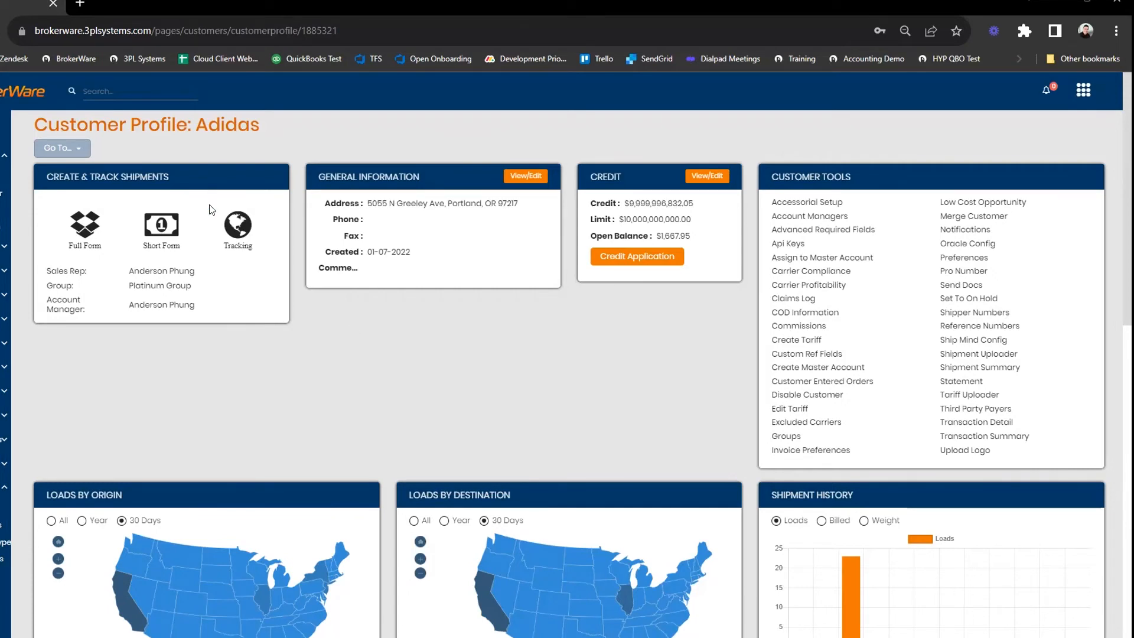
{"action": "mouse_move", "coordinate": [31, 91]}
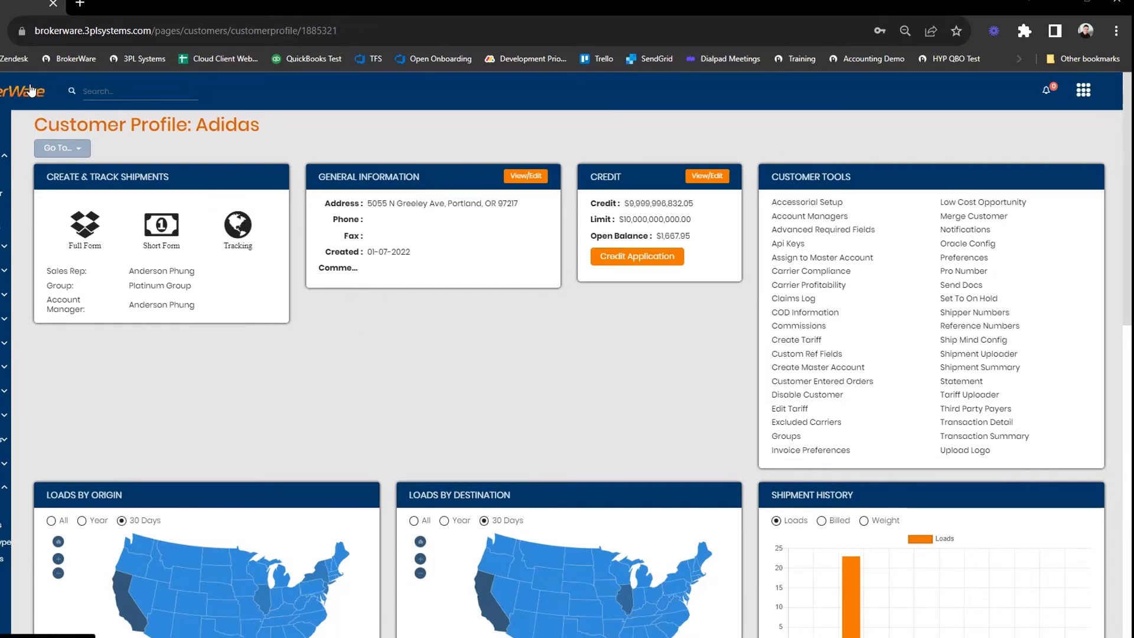
{"action": "left_click", "coordinate": [24, 91]}
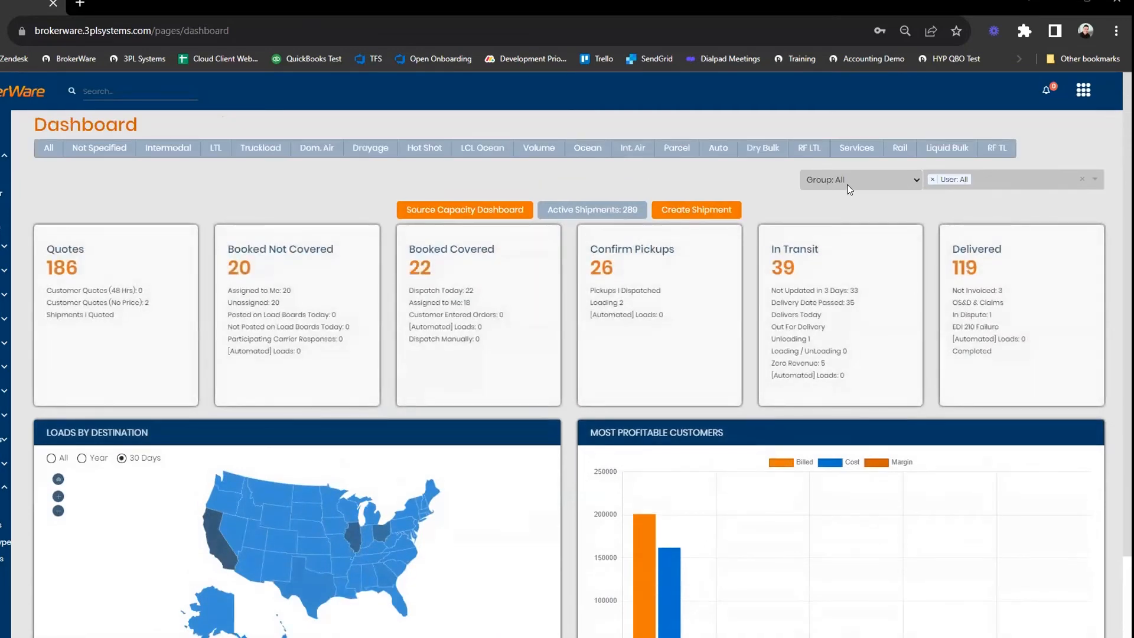
Step: Filter the dashboard to Group: Diamond Group, showing its 33 active shipments
{"action": "left_click", "coordinate": [860, 179]}
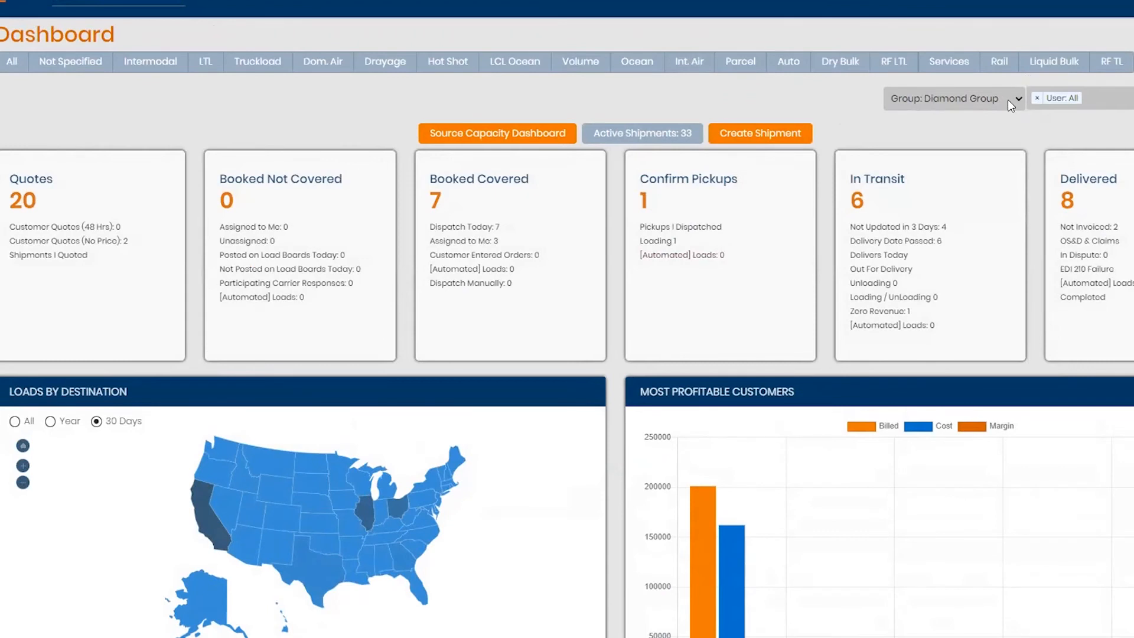
{"action": "left_click", "coordinate": [951, 99]}
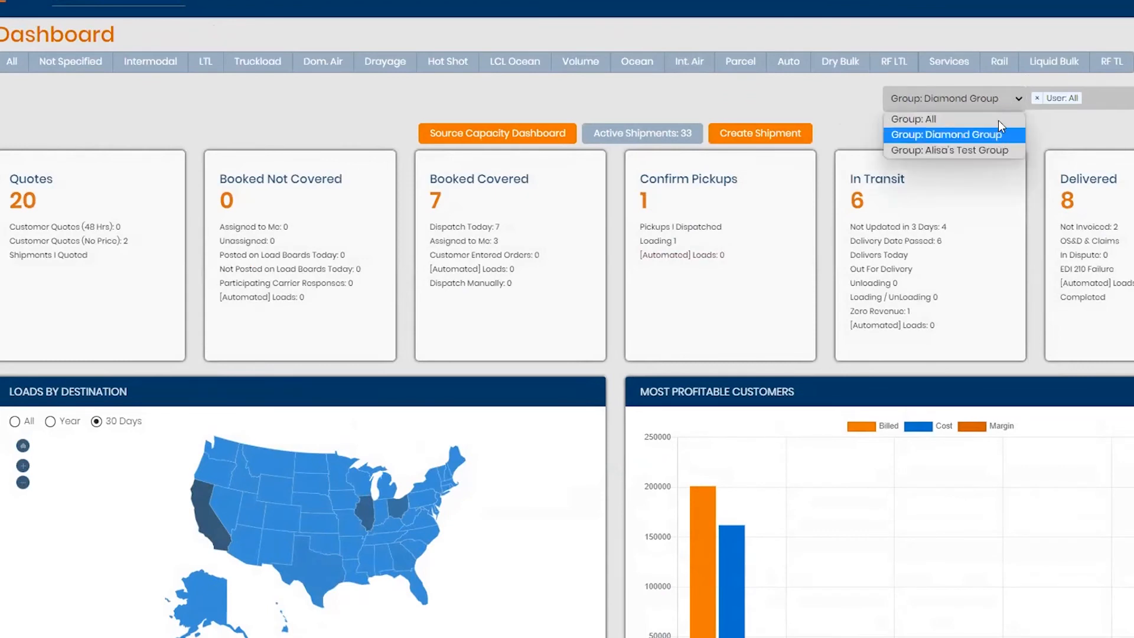
{"action": "mouse_move", "coordinate": [1002, 138]}
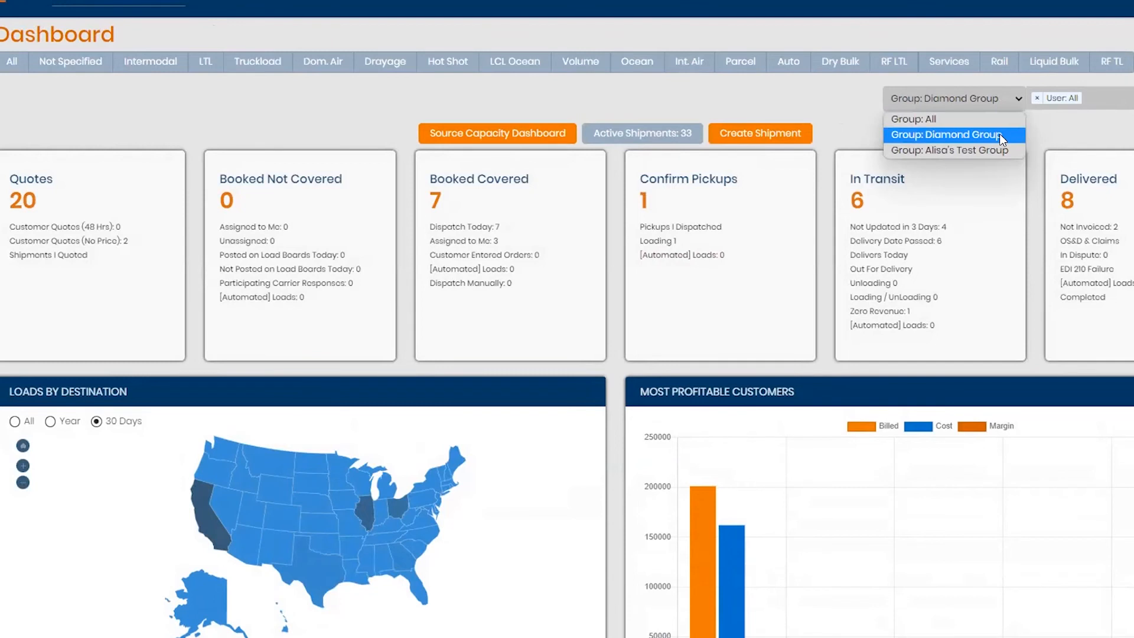
{"action": "left_click", "coordinate": [945, 135]}
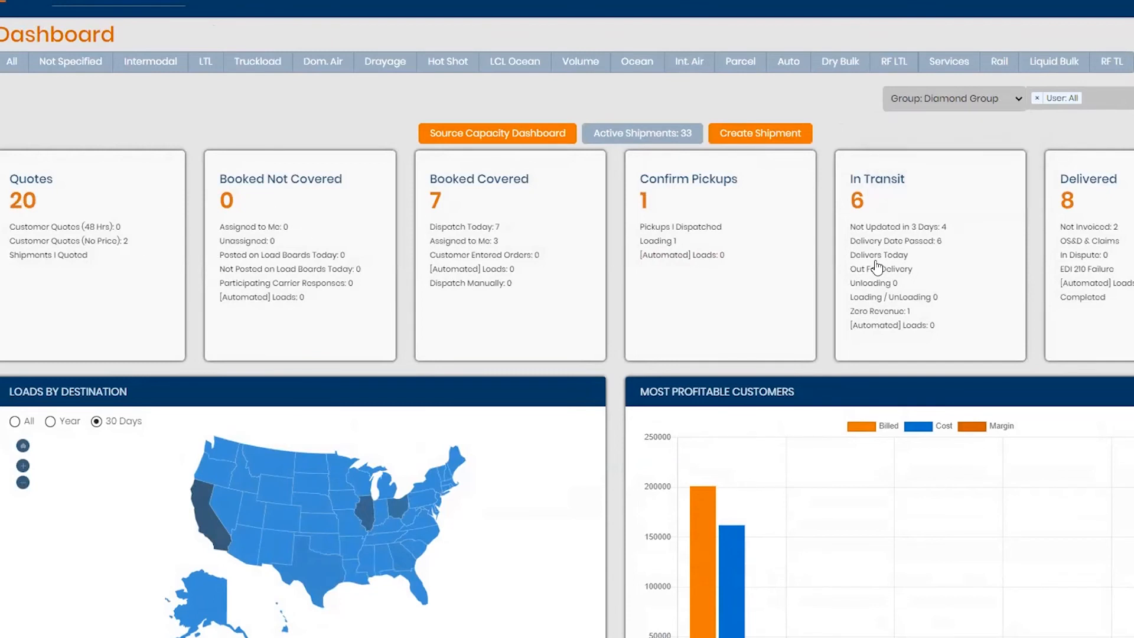
{"action": "mouse_move", "coordinate": [969, 121]}
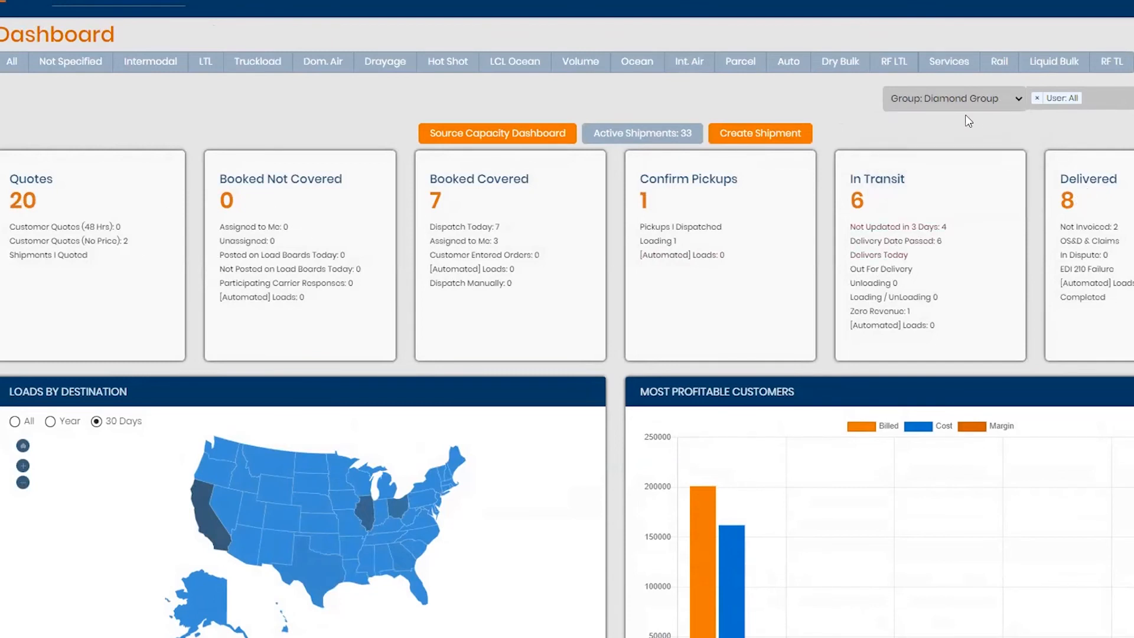
{"action": "mouse_move", "coordinate": [950, 109]}
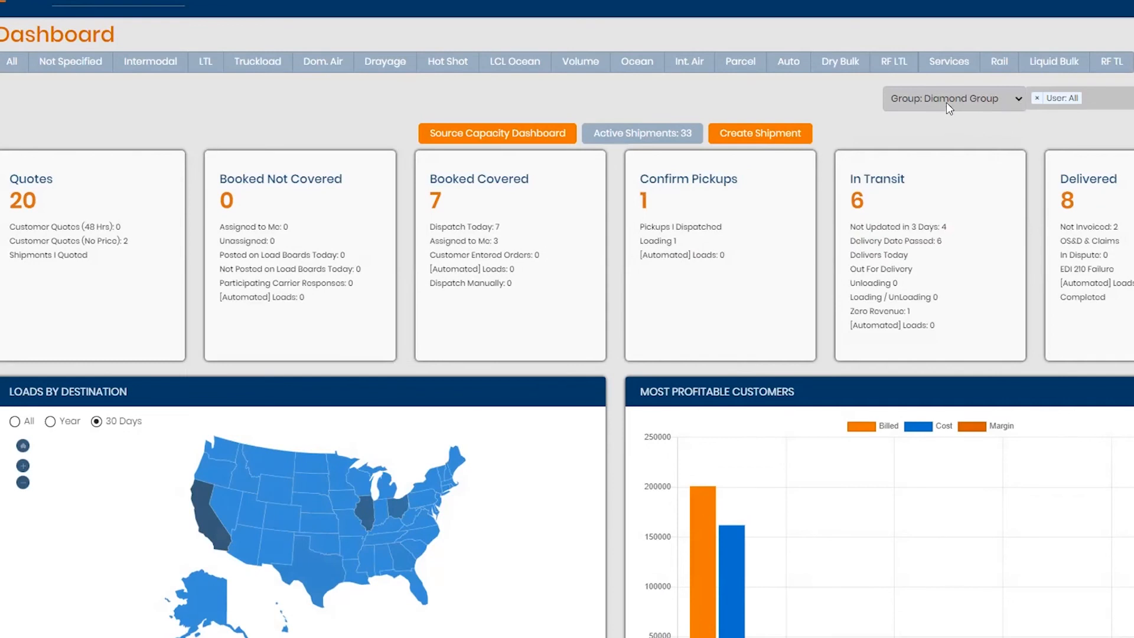